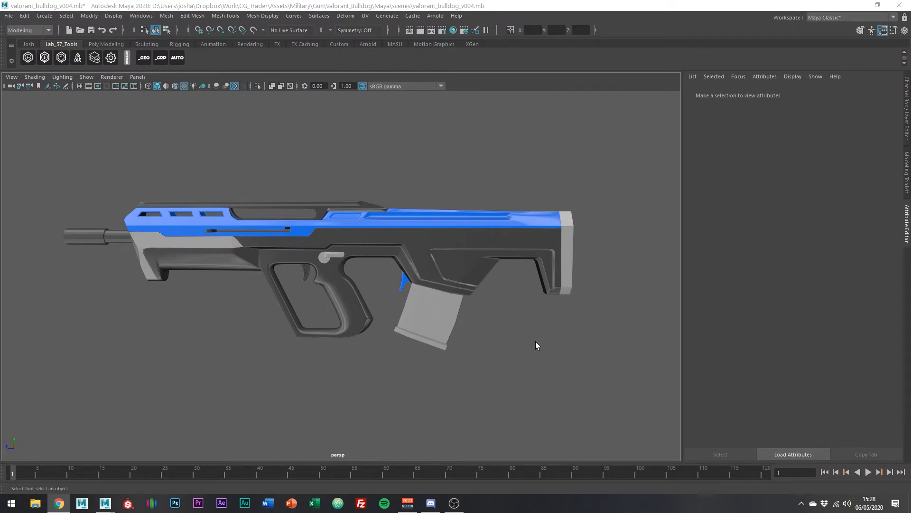
pyautogui.moveTo(447, 265)
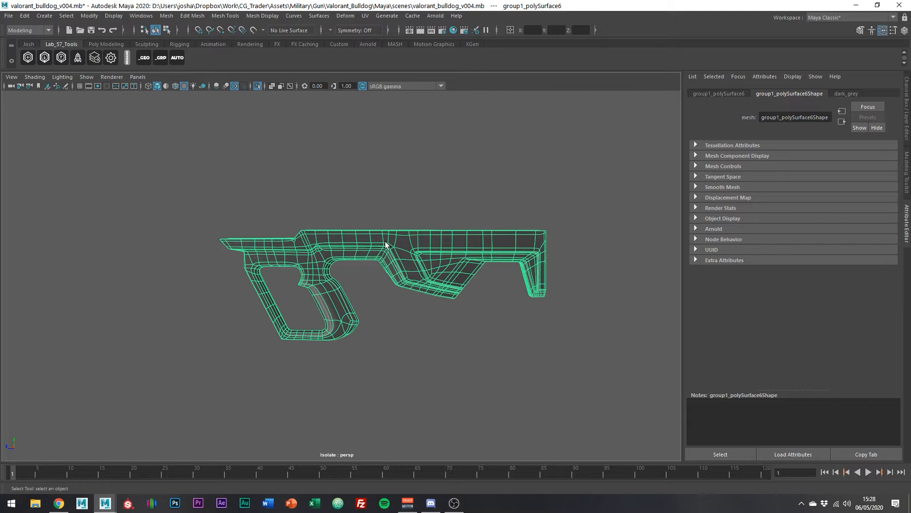
# Step: Bring up the Select menu with the gun stock mesh isolated in the viewport
pyautogui.click(65, 16)
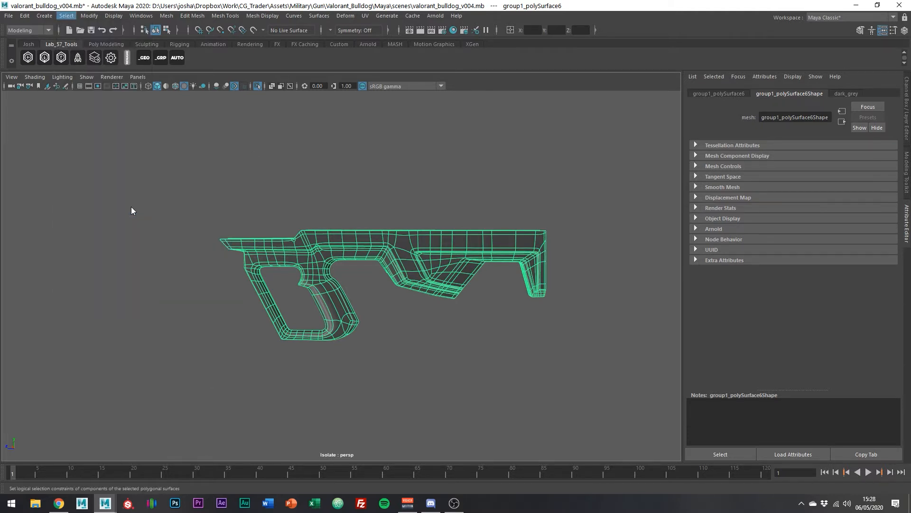
# Step: Set the Polygon Selection Constraint to Next Selection on n-sided faces in Face mode
pyautogui.click(65, 17)
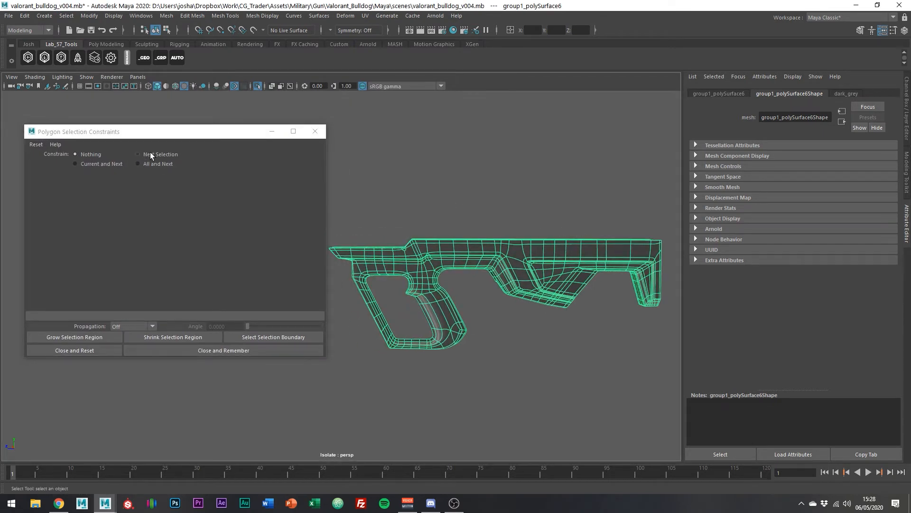
pyautogui.click(138, 154)
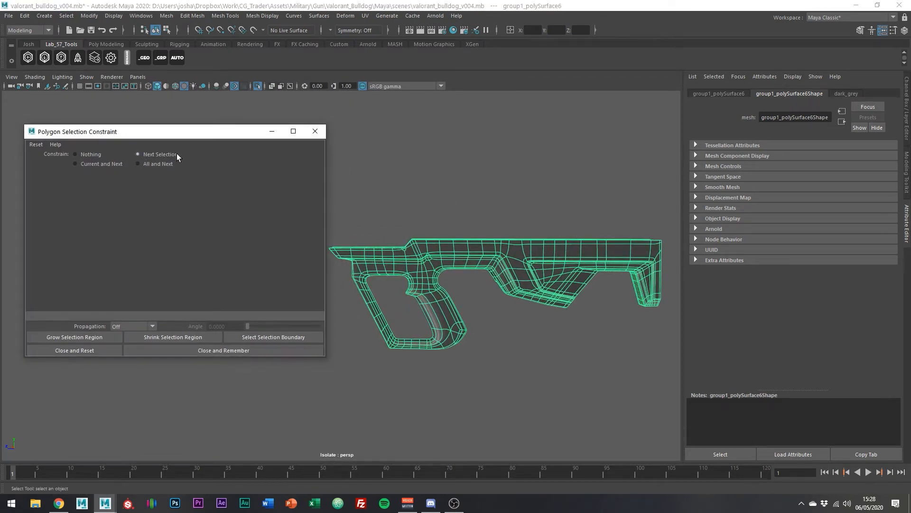
pyautogui.rightClick(433, 192)
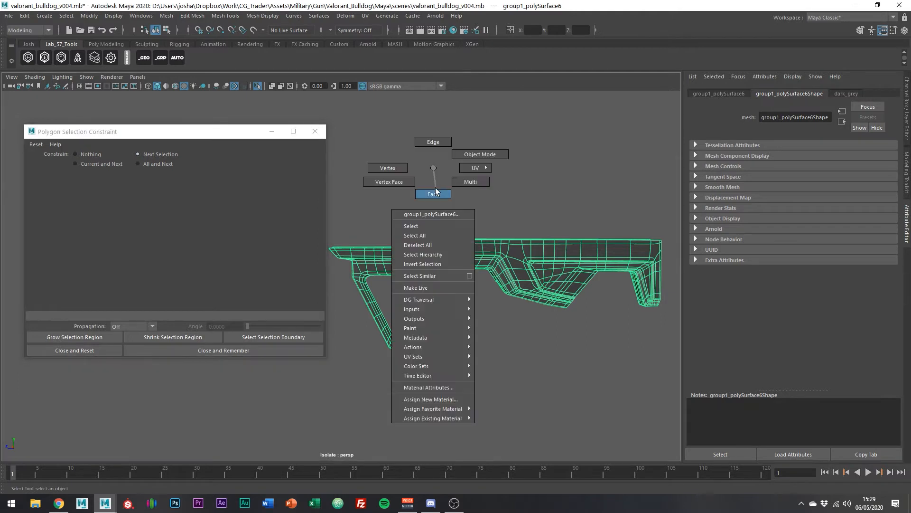
pyautogui.click(433, 193)
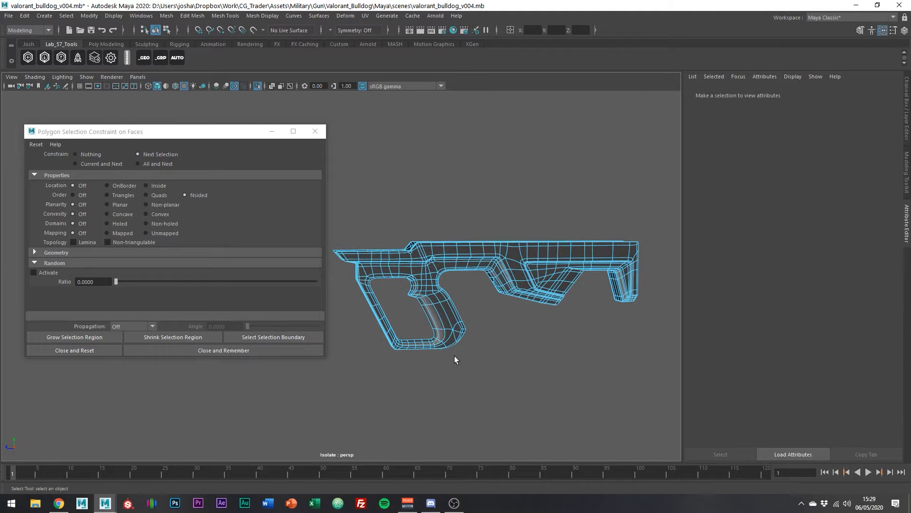
pyautogui.moveTo(671, 389)
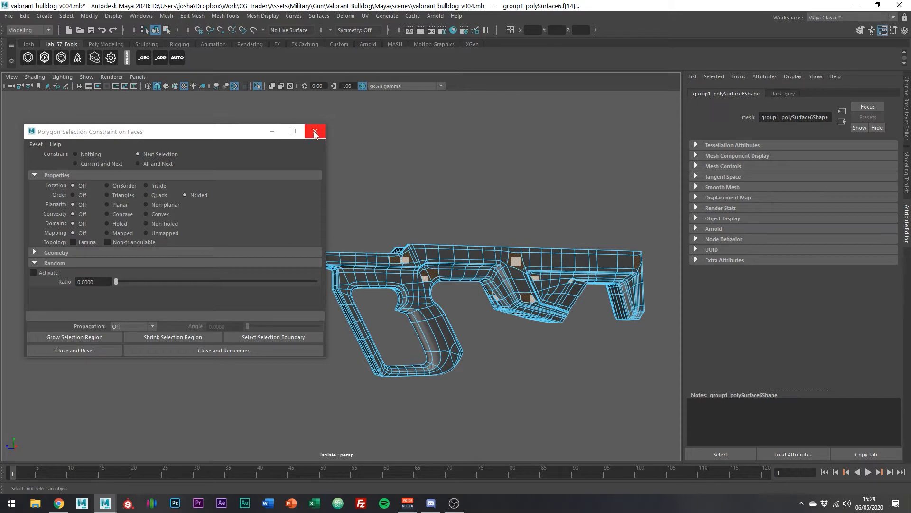
# Step: Triangulate the selected n-gon faces on the stock, then Quadrangulate them back into quads
pyautogui.click(314, 131)
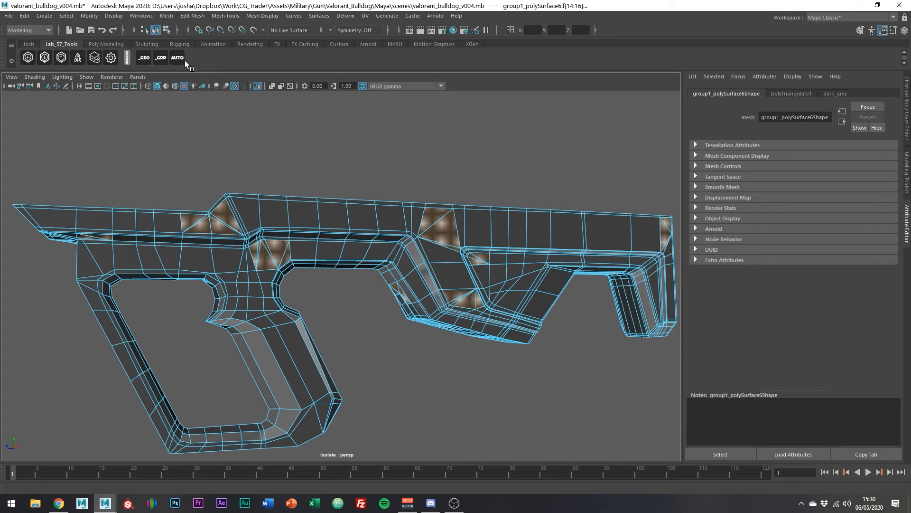
pyautogui.click(166, 16)
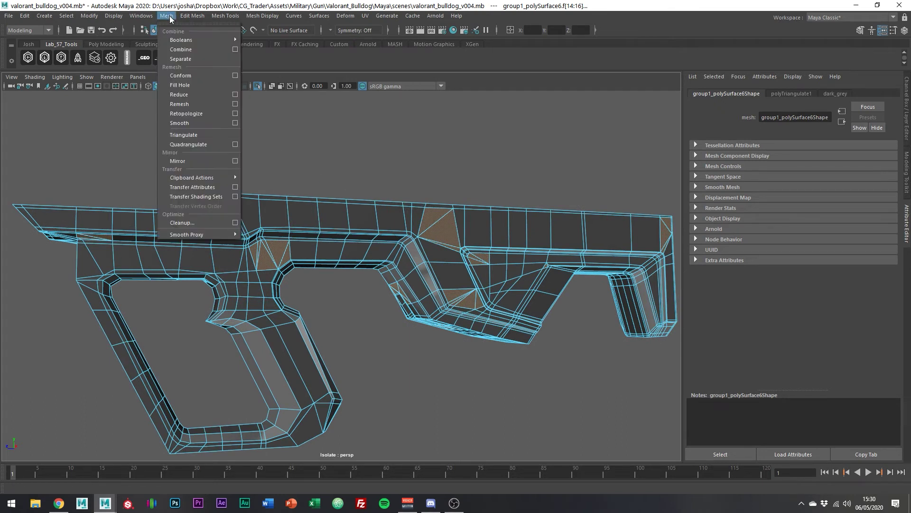
pyautogui.click(188, 144)
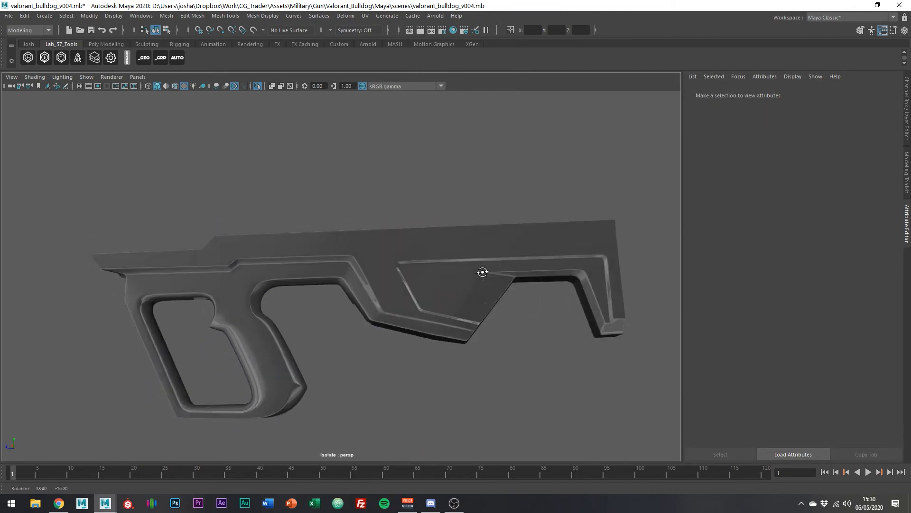
# Step: Exit Isolate Select to show the whole gun and reopen the Polygon Selection Constraint window
pyautogui.click(463, 284)
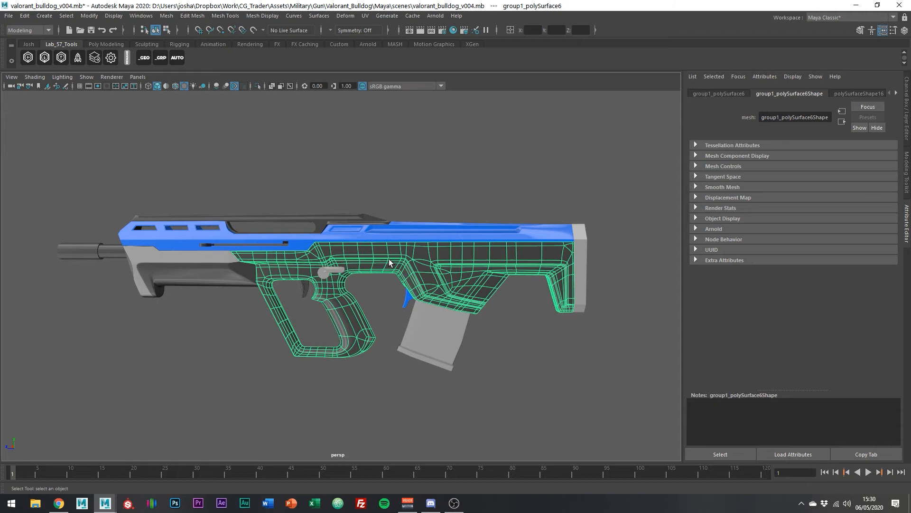
pyautogui.click(66, 16)
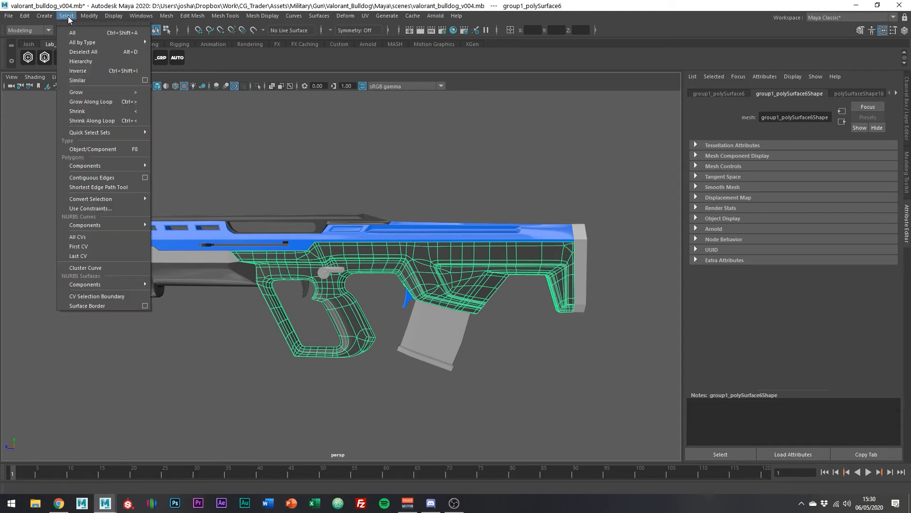
pyautogui.click(90, 208)
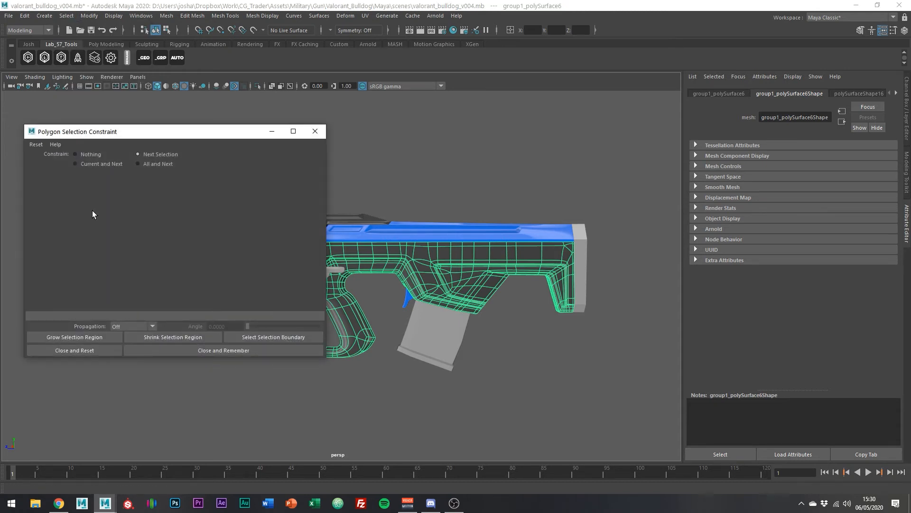